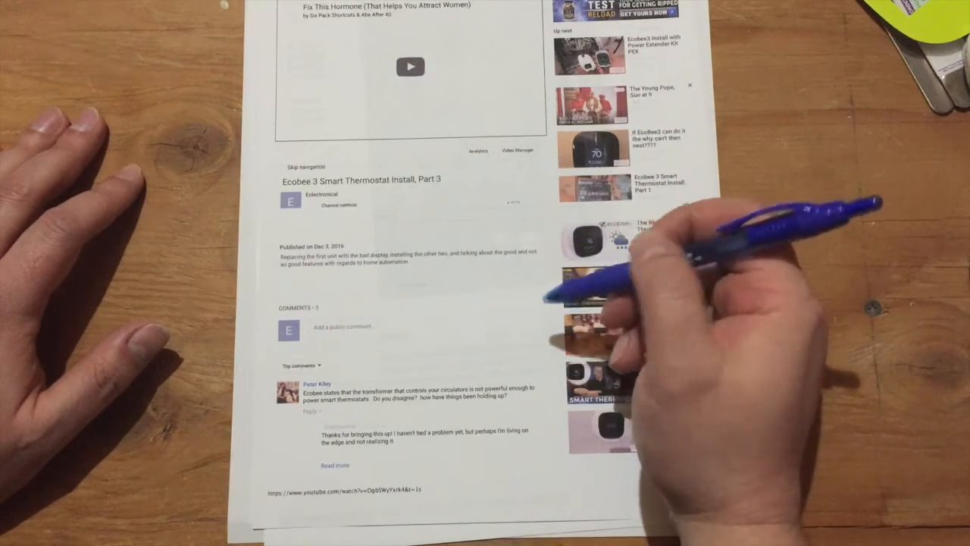
mouse_move(644, 341)
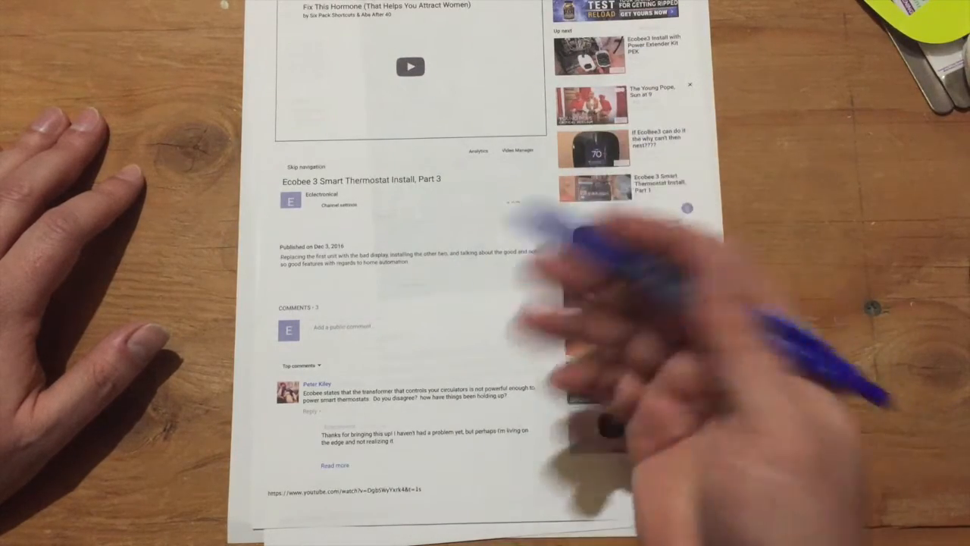